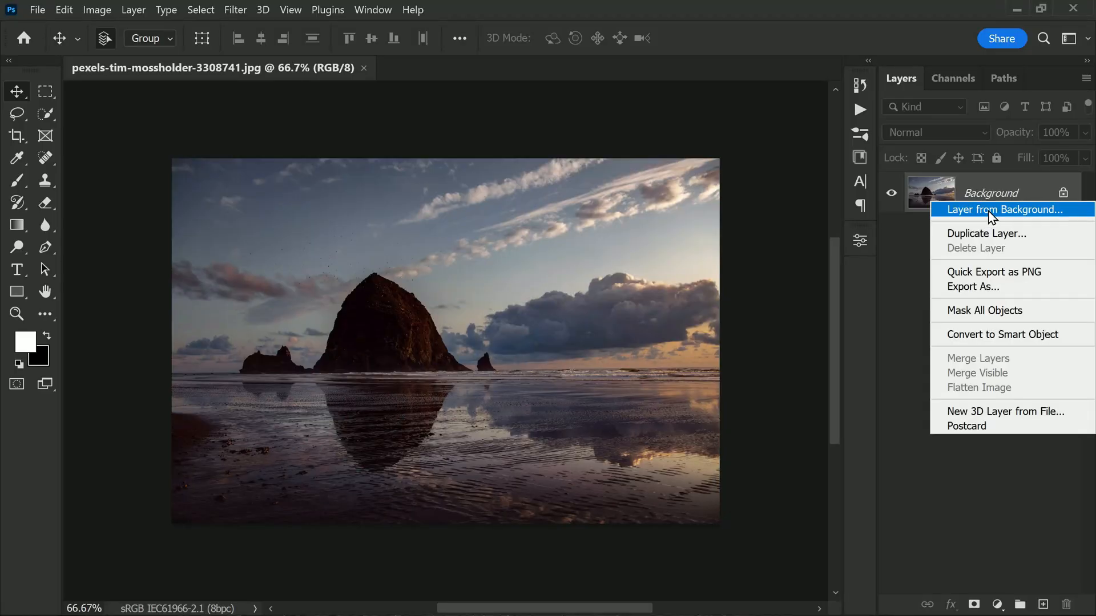
# Step: Duplicate the Background layer to create a Background copy layer
pyautogui.click(987, 233)
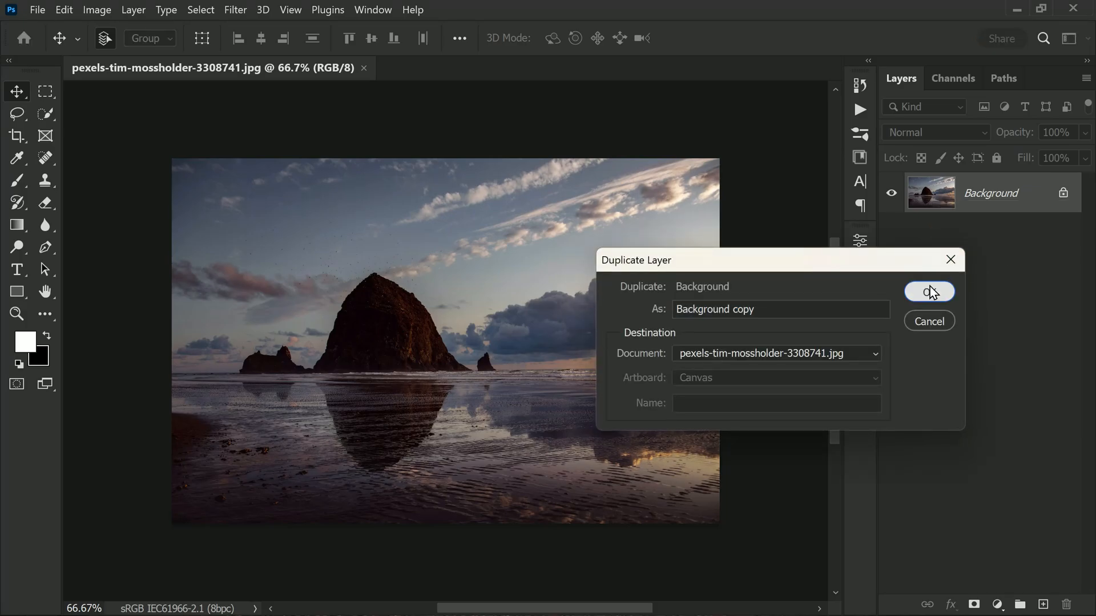
pyautogui.click(929, 292)
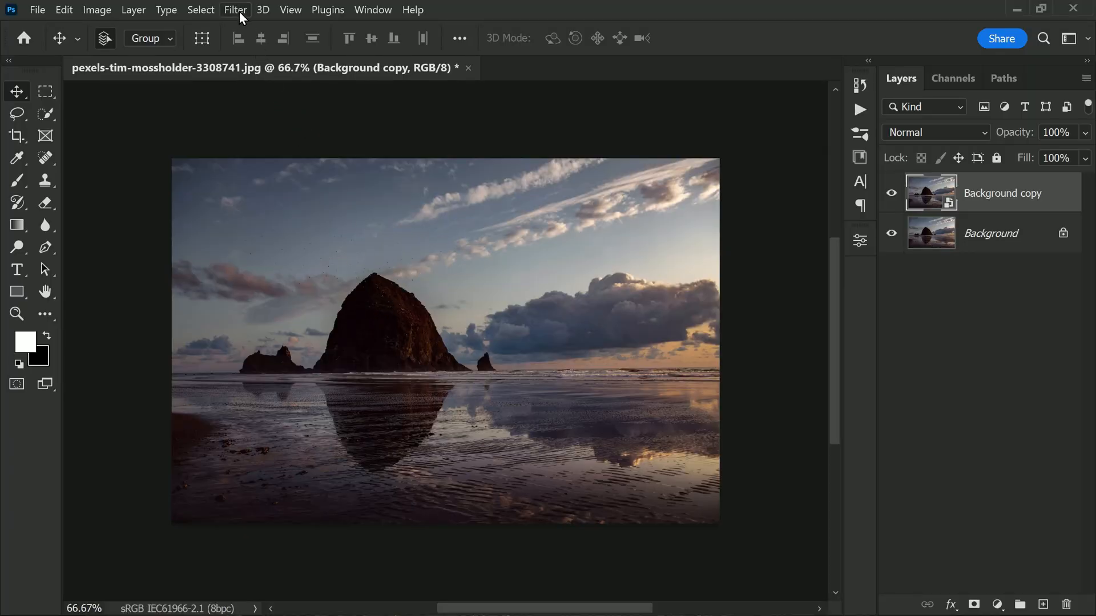
# Step: Launch the Camera Raw Filter from the Filter menu on the Background copy
pyautogui.click(235, 9)
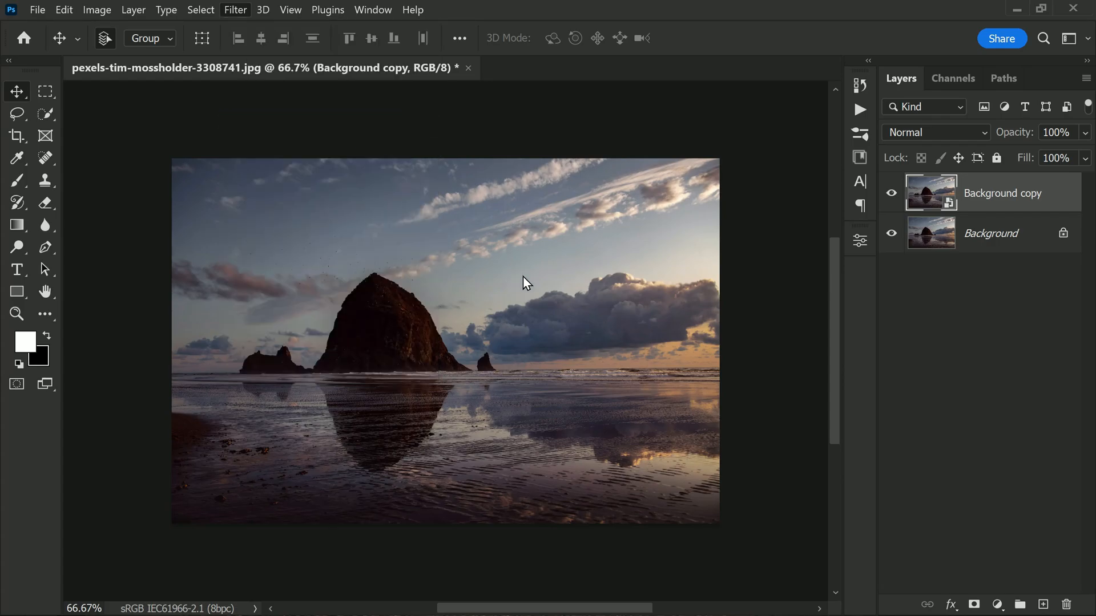
pyautogui.click(235, 9)
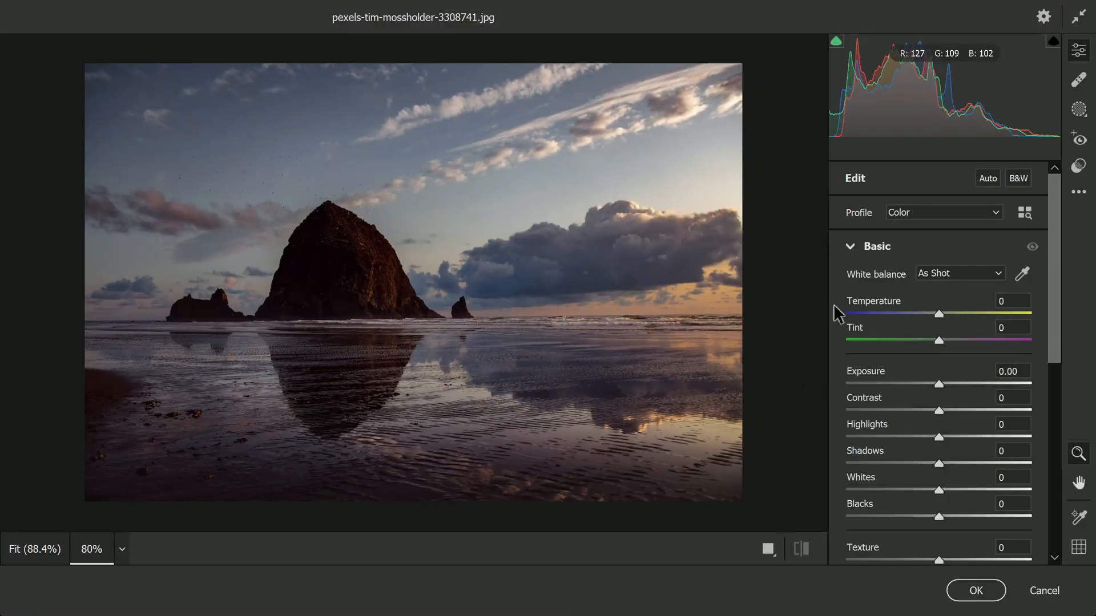
pyautogui.moveTo(1054, 339)
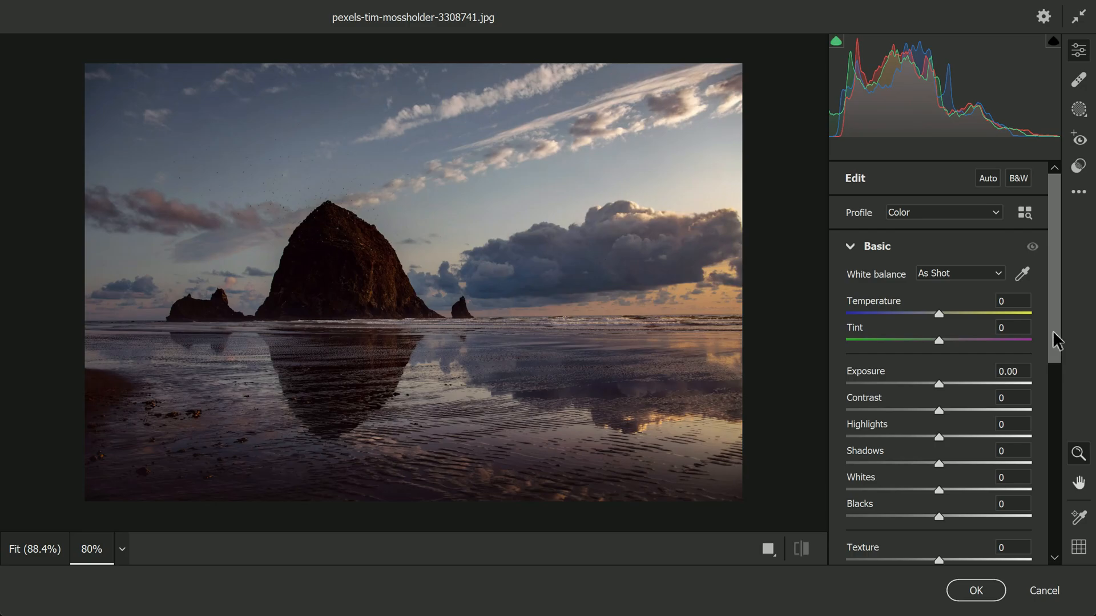
pyautogui.scroll(-3)
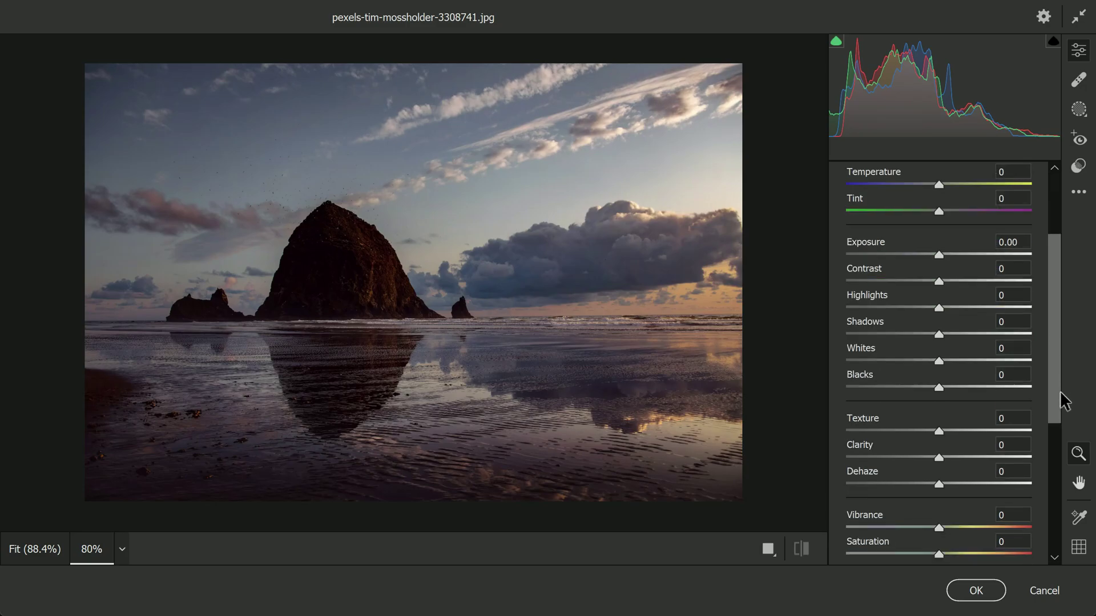
pyautogui.scroll(-3)
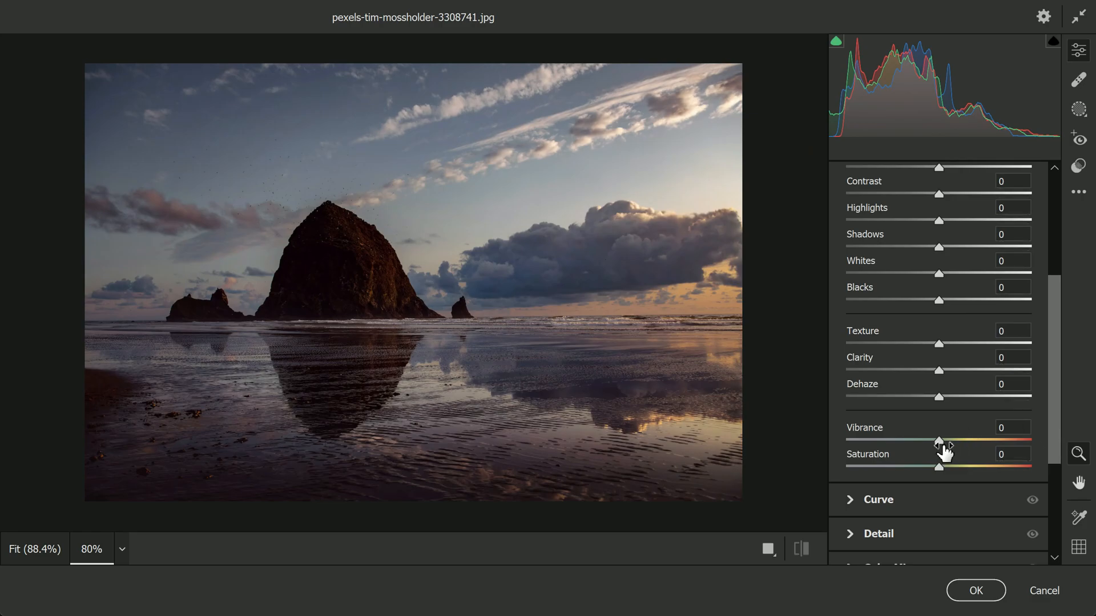
pyautogui.moveTo(948, 460)
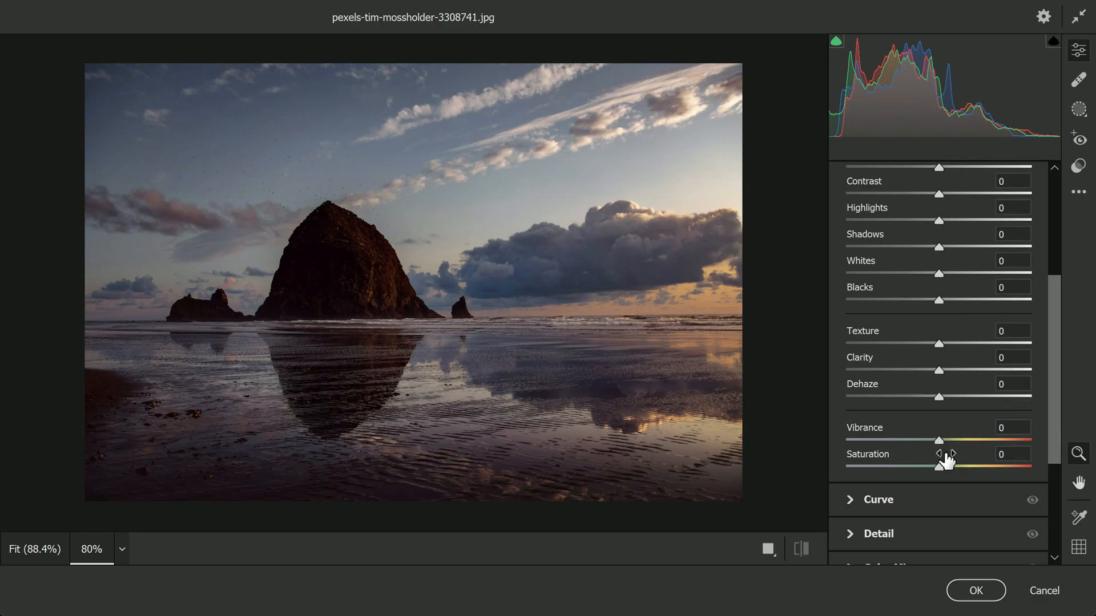
pyautogui.moveTo(939, 440); pyautogui.dragTo(1031, 440)
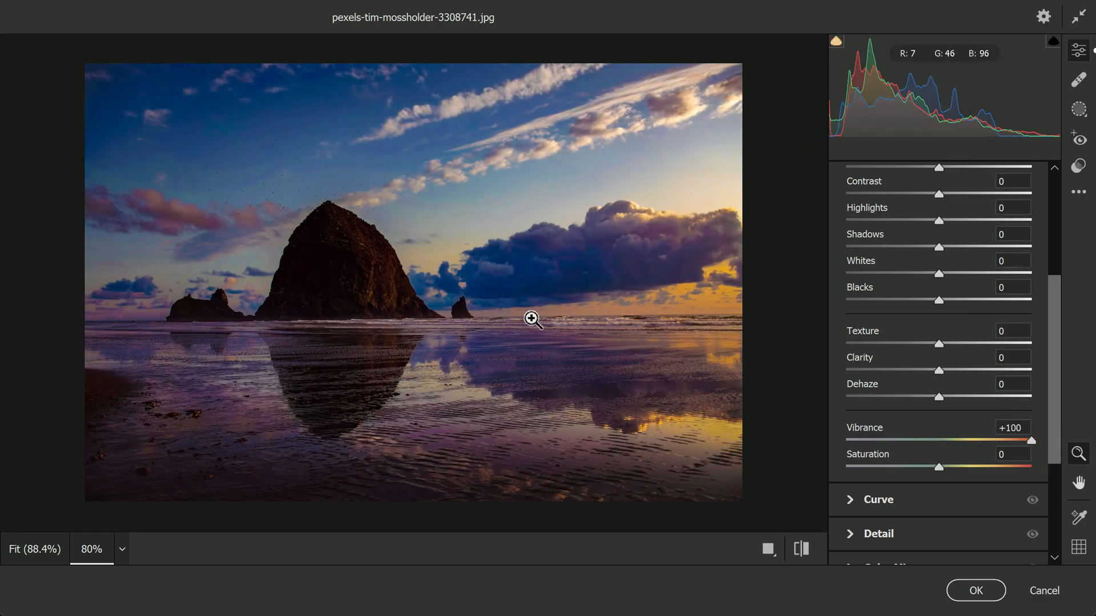
pyautogui.moveTo(1033, 440); pyautogui.dragTo(916, 439)
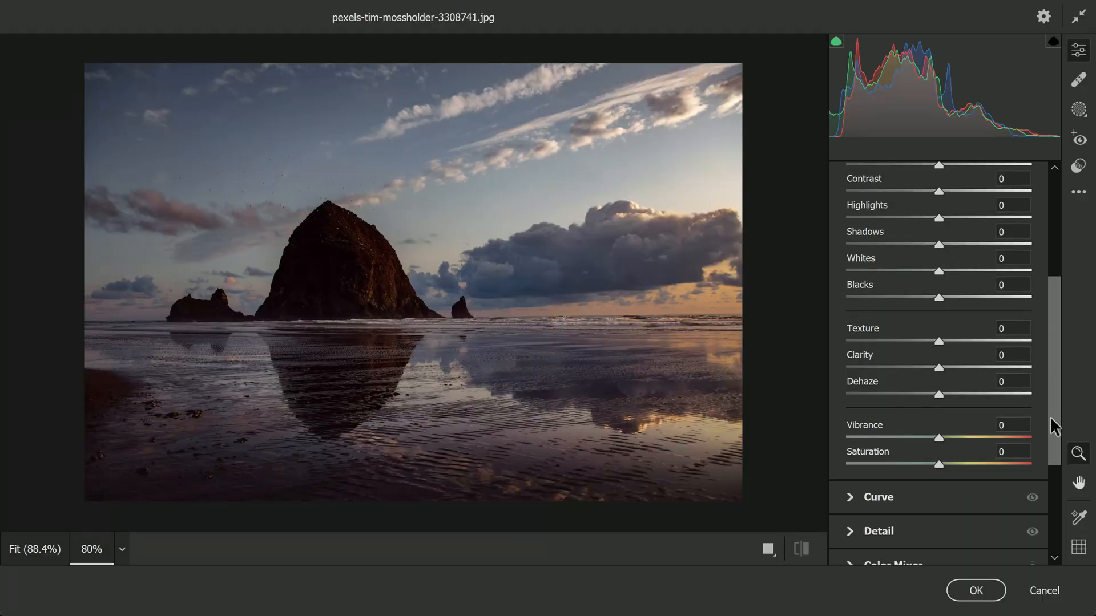
# Step: In Calibration, max out Red, Green and Blue Primary Saturation at +100
pyautogui.scroll(-3)
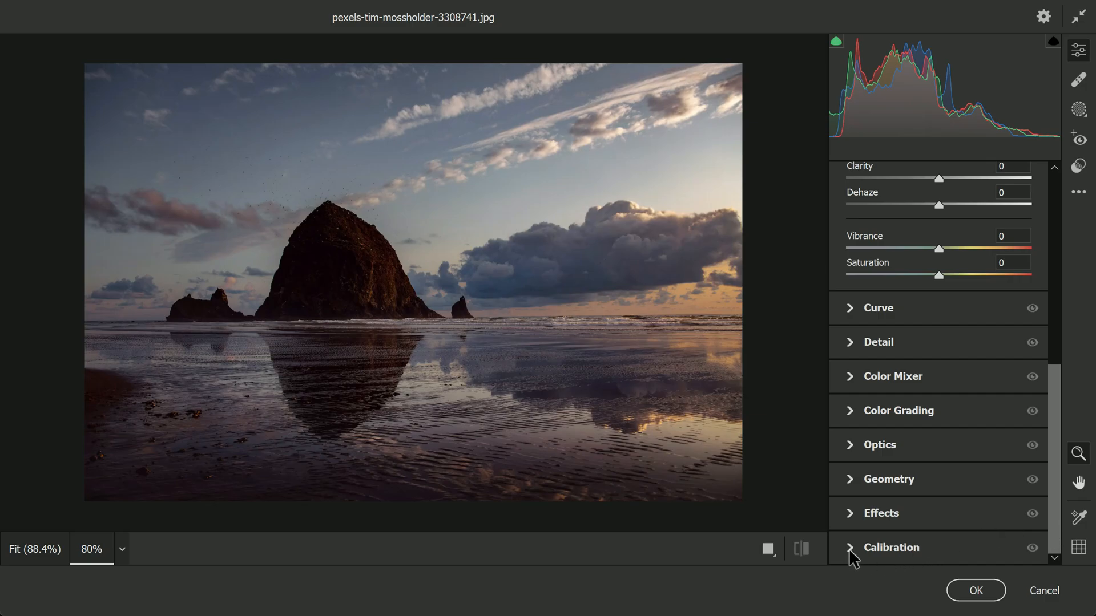
pyautogui.click(892, 547)
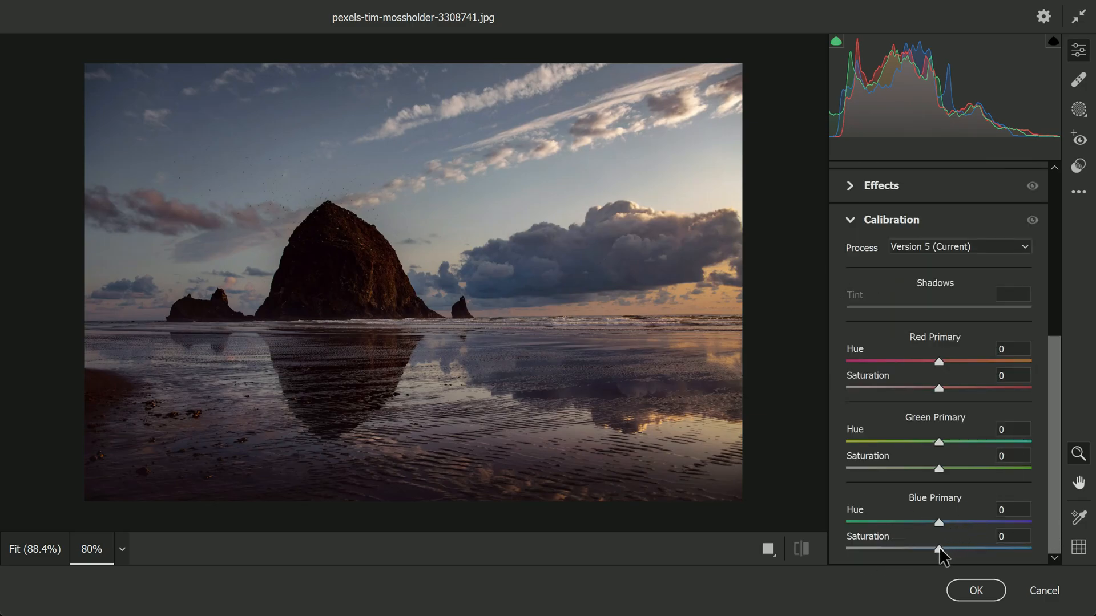
pyautogui.moveTo(938, 550); pyautogui.dragTo(1031, 551)
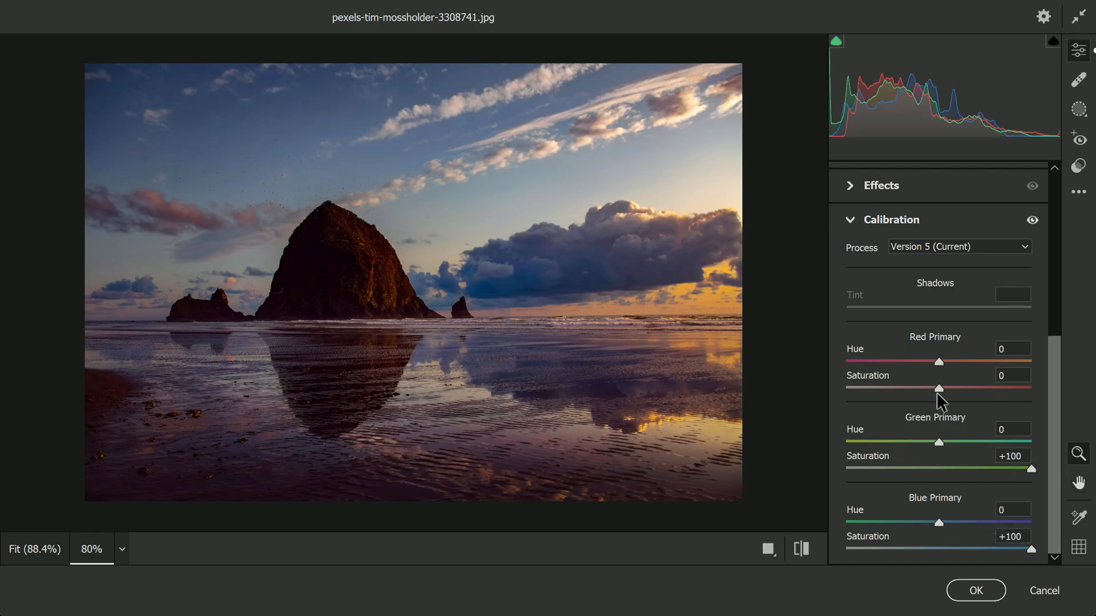
pyautogui.moveTo(938, 389); pyautogui.dragTo(1031, 389)
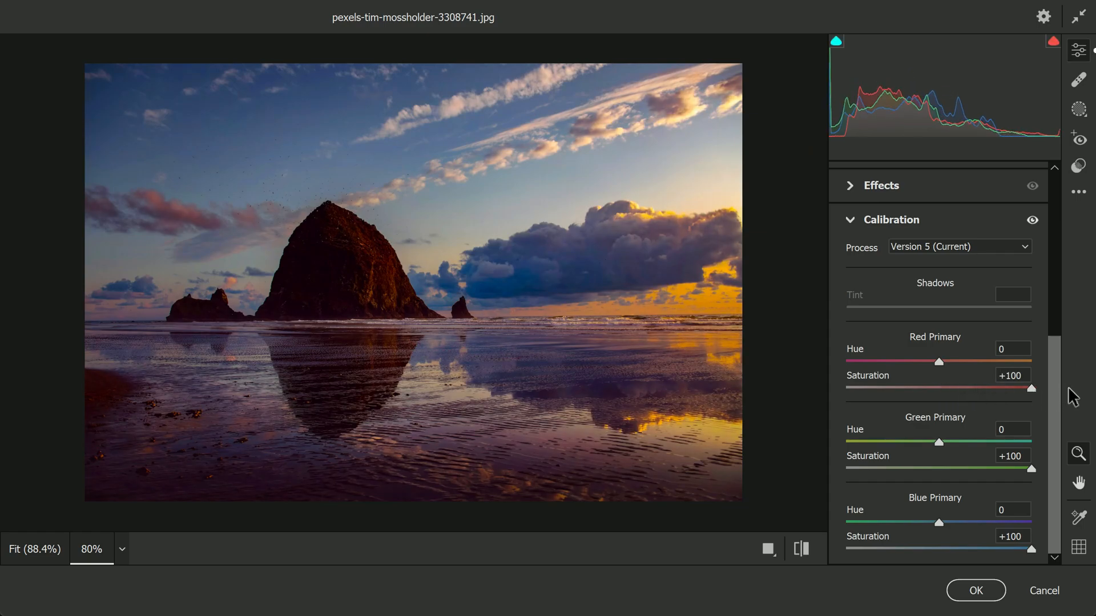
pyautogui.moveTo(1008, 430)
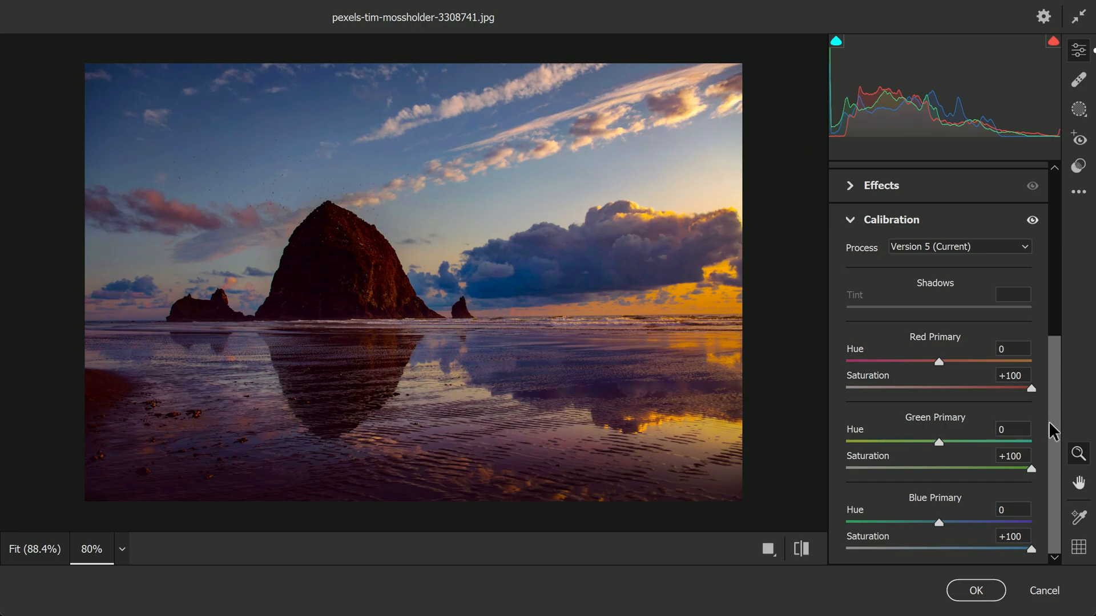
# Step: Set Calibration Blue Primary Hue to -39 and Red Primary Hue to +14
pyautogui.moveTo(940, 522); pyautogui.dragTo(924, 522)
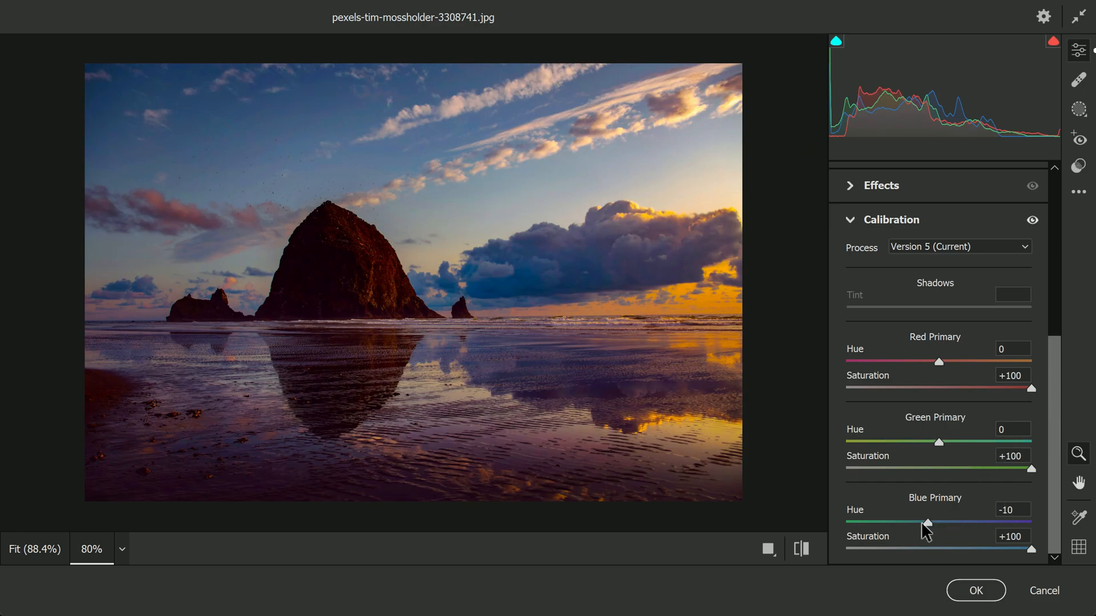
pyautogui.moveTo(928, 523); pyautogui.dragTo(882, 523)
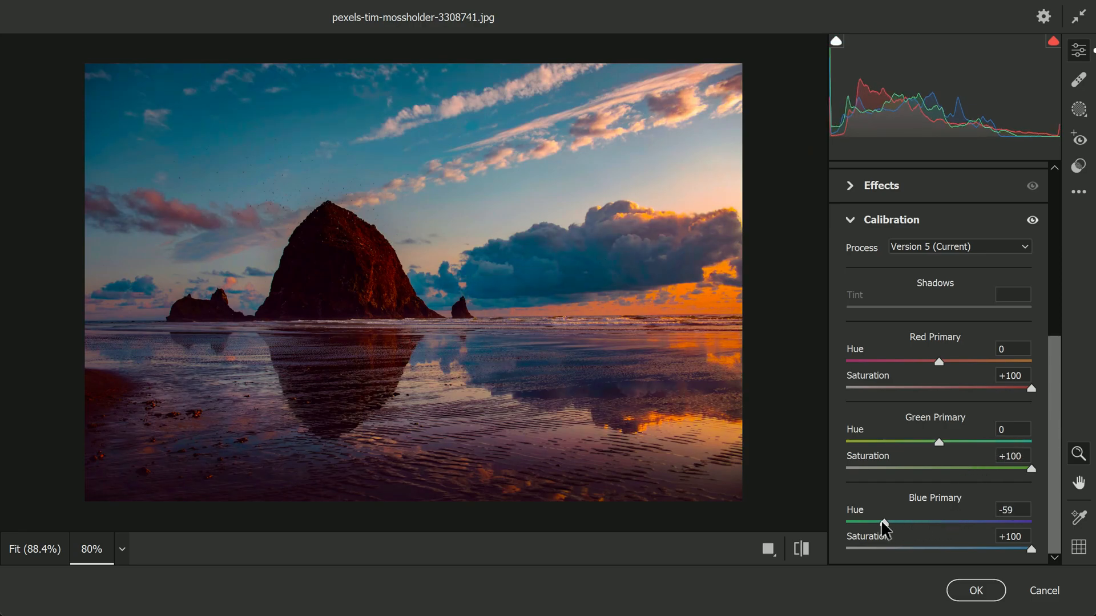
pyautogui.moveTo(884, 520); pyautogui.dragTo(961, 519)
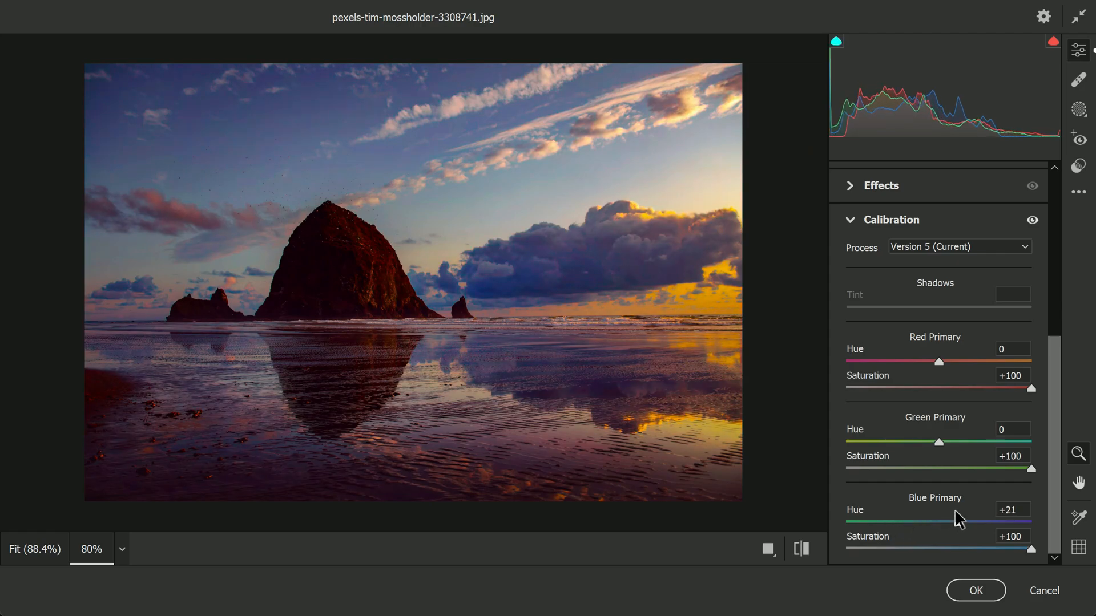
pyautogui.moveTo(960, 522); pyautogui.dragTo(903, 522)
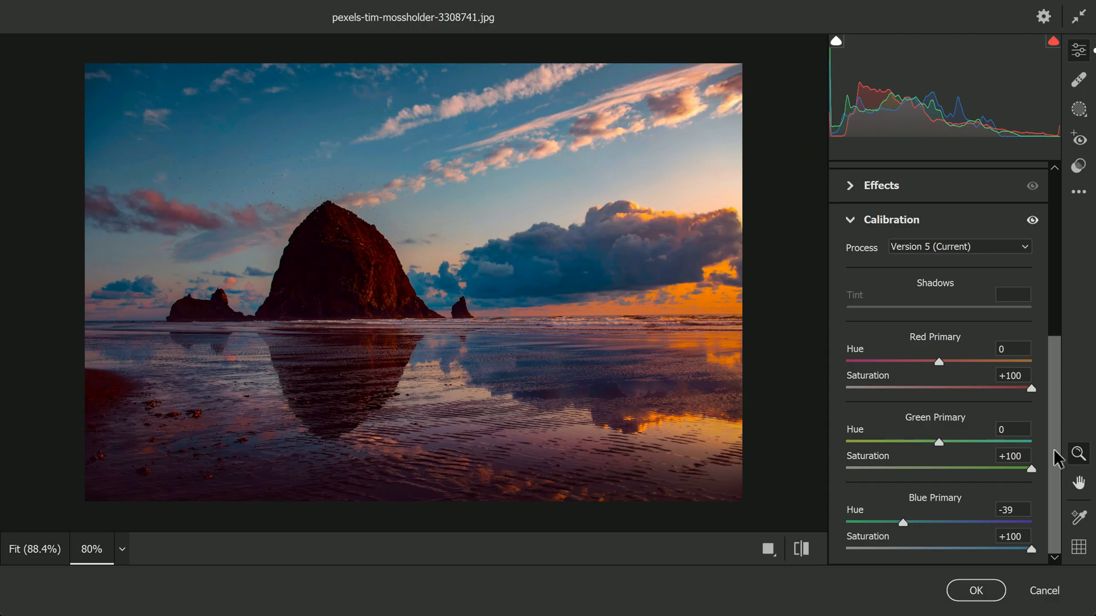
pyautogui.moveTo(958, 362); pyautogui.dragTo(942, 361)
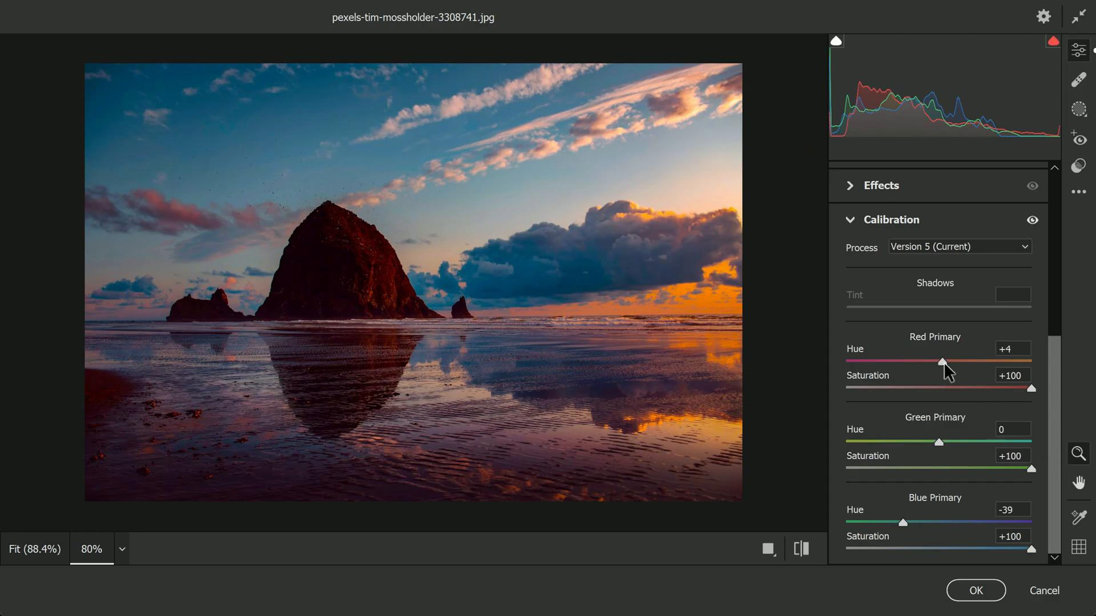
pyautogui.moveTo(941, 362); pyautogui.dragTo(970, 362)
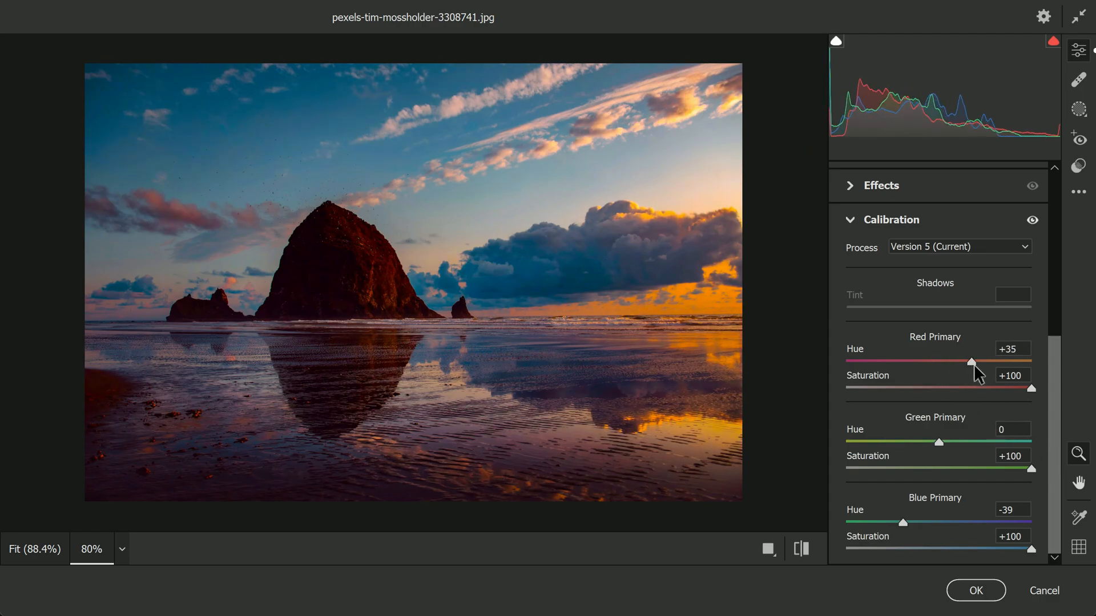
pyautogui.moveTo(969, 361); pyautogui.dragTo(950, 361)
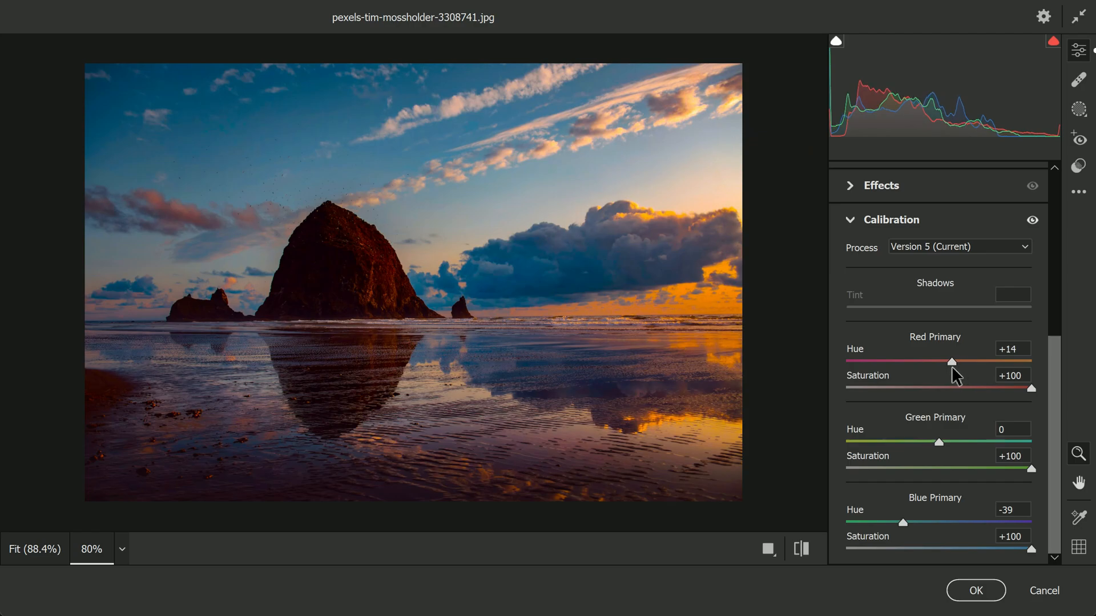
pyautogui.moveTo(951, 362); pyautogui.dragTo(959, 362)
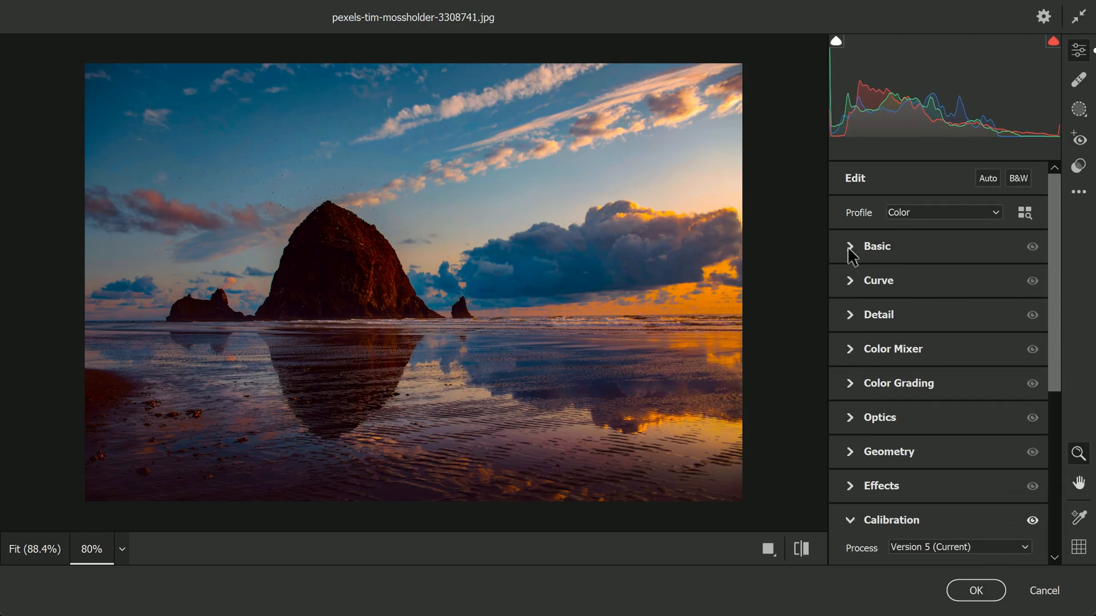
# Step: In Basic, raise Shadows to +65 and Exposure to +0.35, then confirm with OK
pyautogui.click(849, 246)
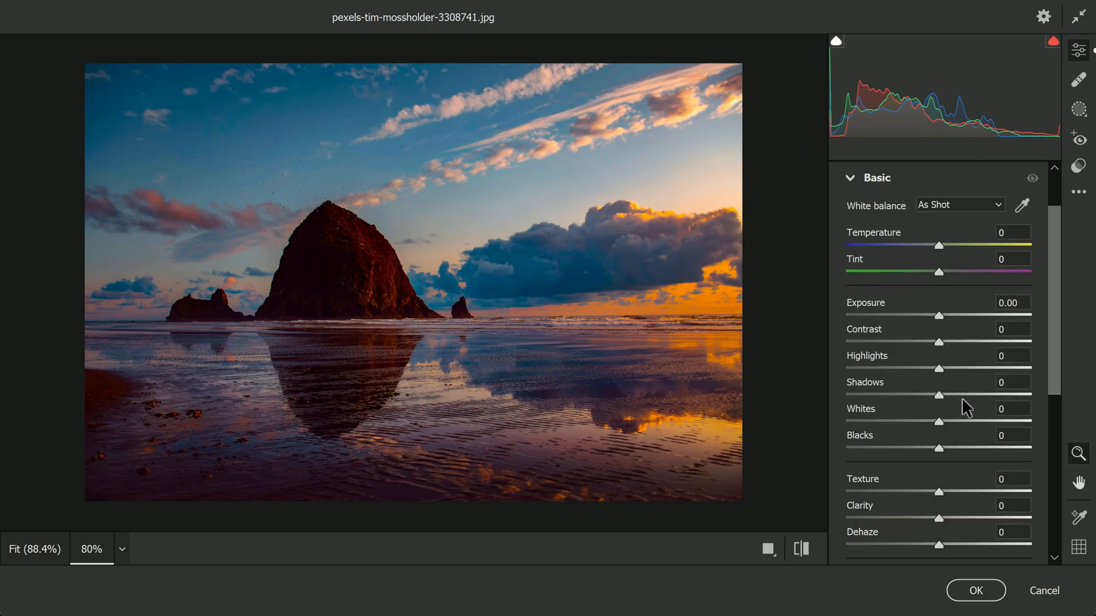
pyautogui.moveTo(938, 395); pyautogui.dragTo(989, 395)
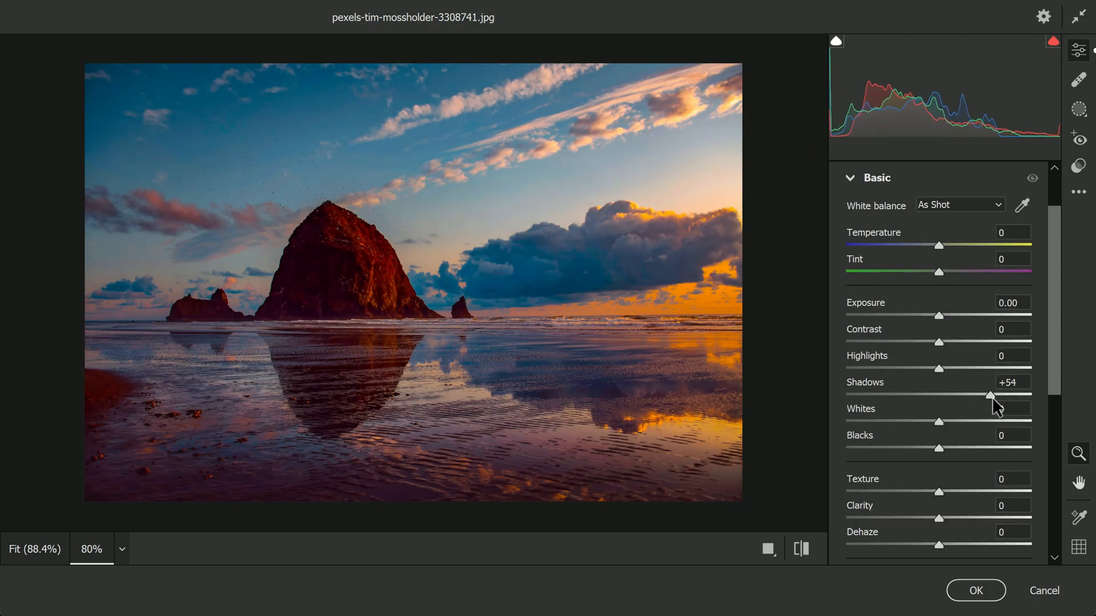
pyautogui.moveTo(989, 396); pyautogui.dragTo(990, 396)
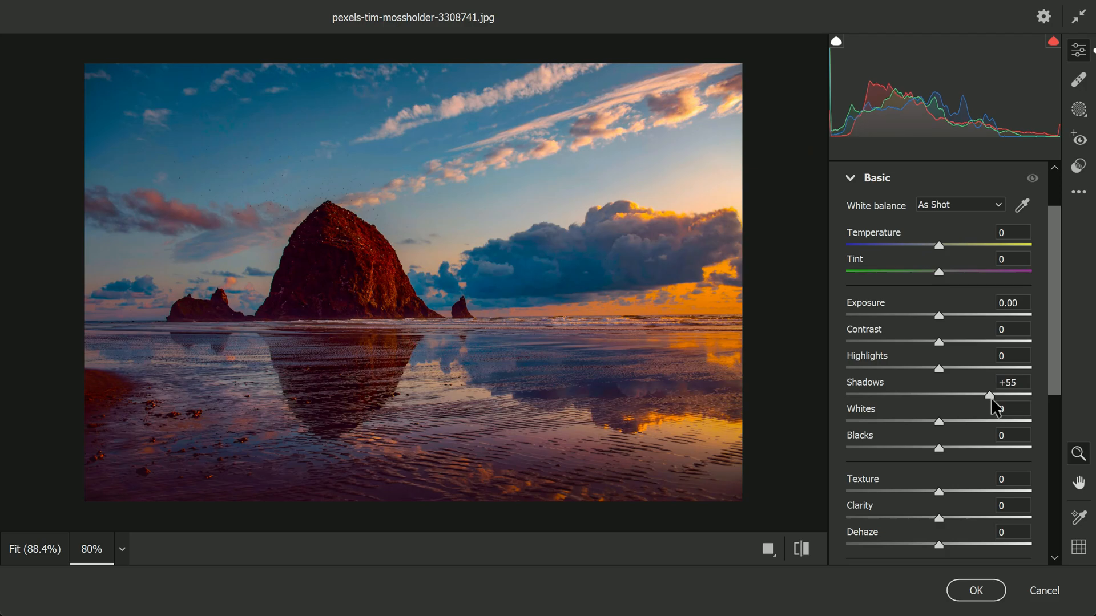
pyautogui.moveTo(988, 396); pyautogui.dragTo(995, 396)
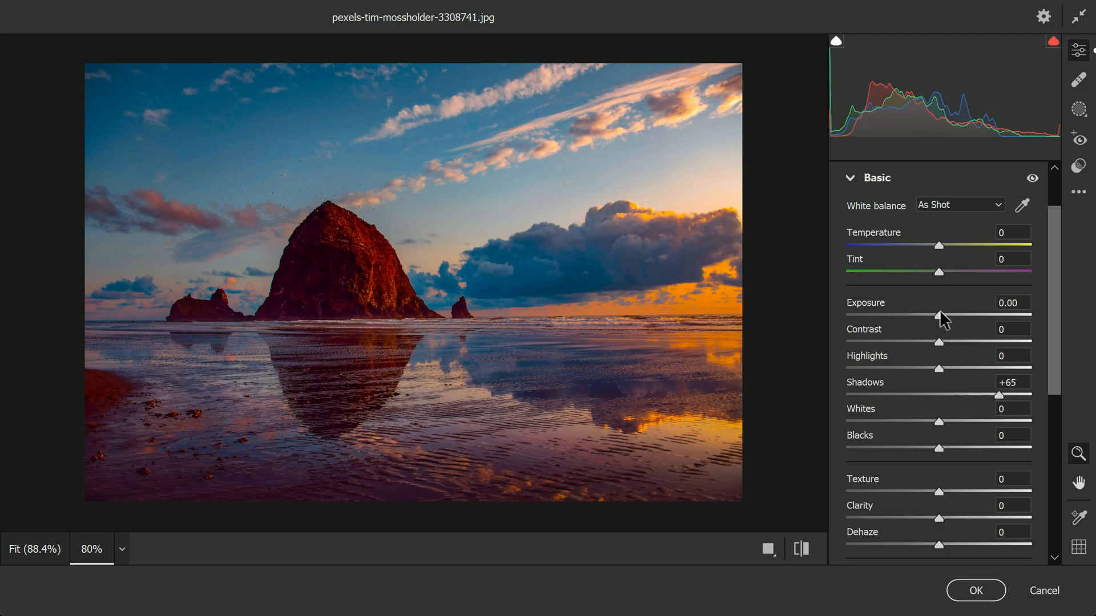
pyautogui.moveTo(939, 315); pyautogui.dragTo(951, 316)
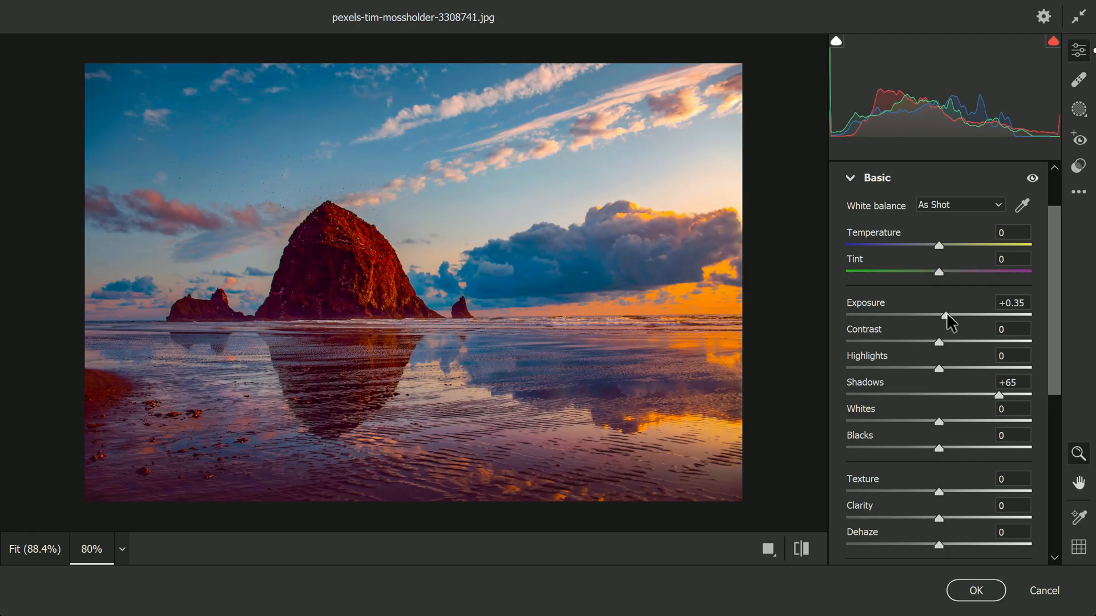
pyautogui.click(800, 549)
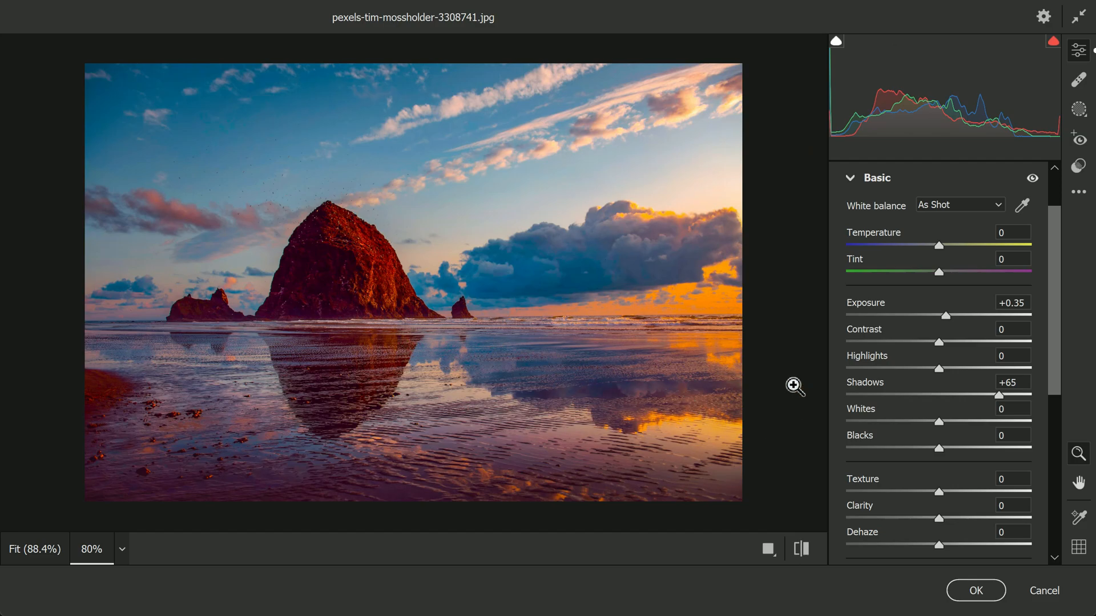
pyautogui.click(976, 590)
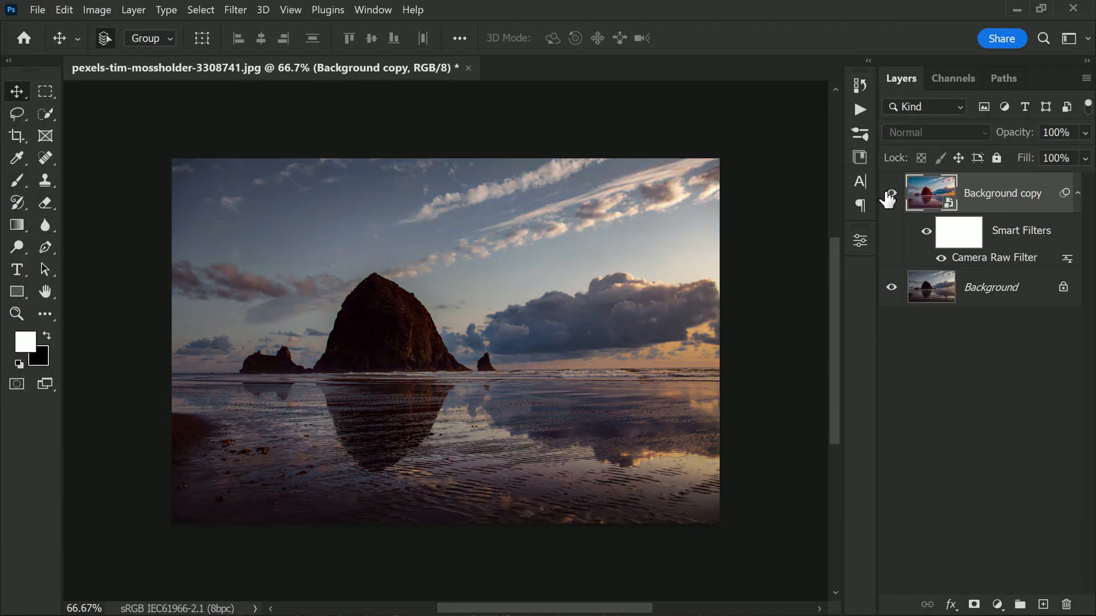
pyautogui.click(890, 193)
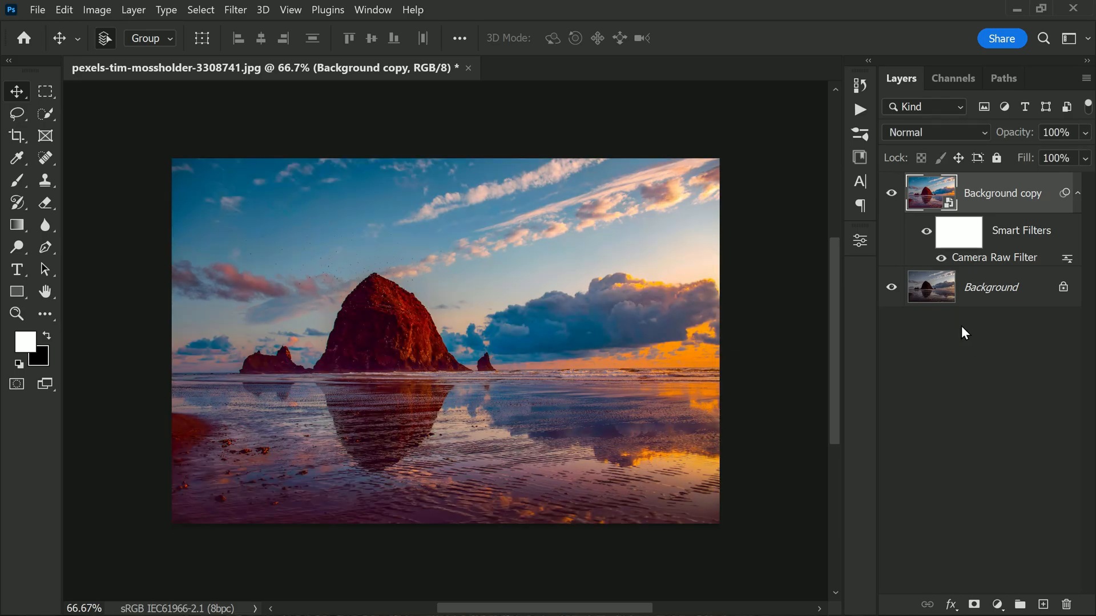